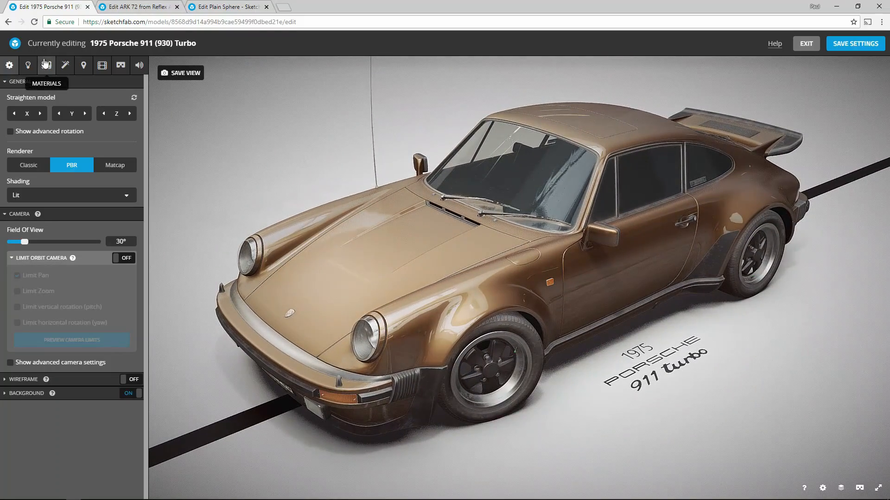
Step: Show the Clear Coat section of the Porsche's paint in the Materials panel
click(47, 65)
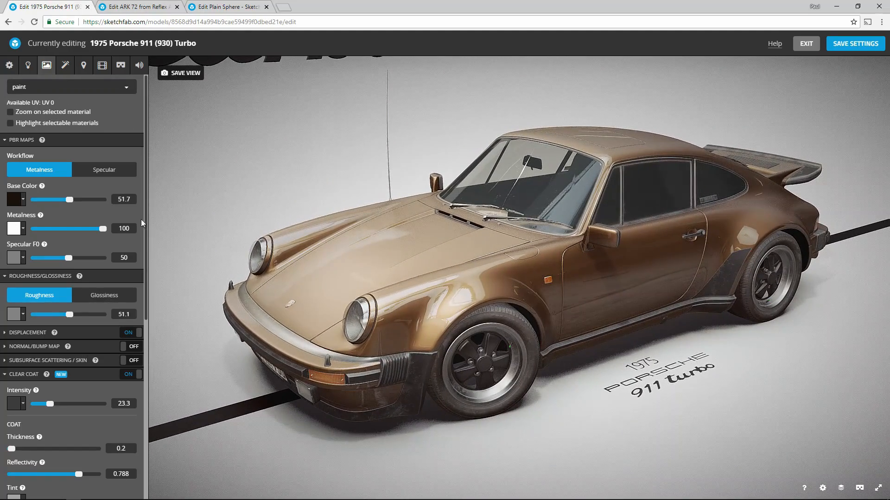
scroll(down, 3)
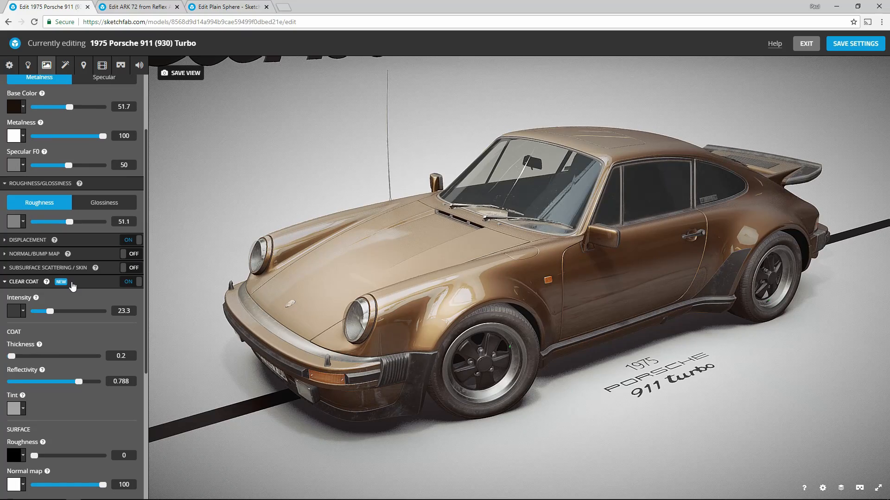
click(128, 281)
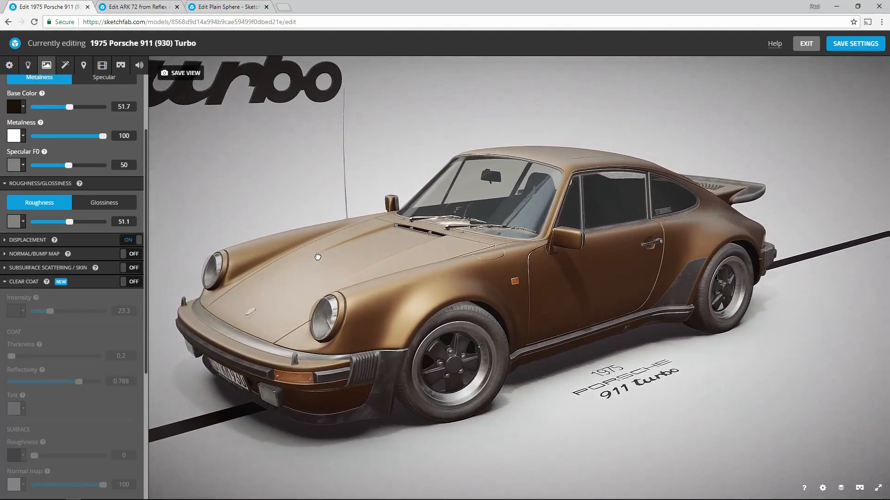
drag(318, 257, 401, 265)
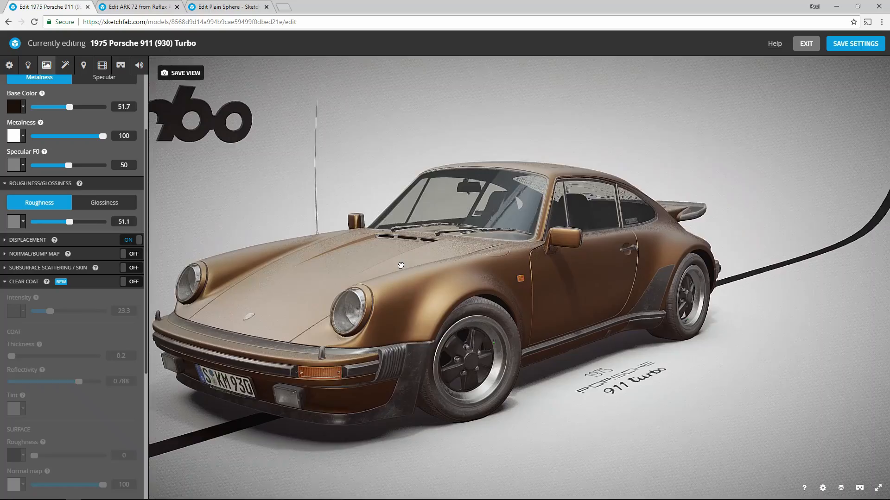
drag(397, 265, 395, 270)
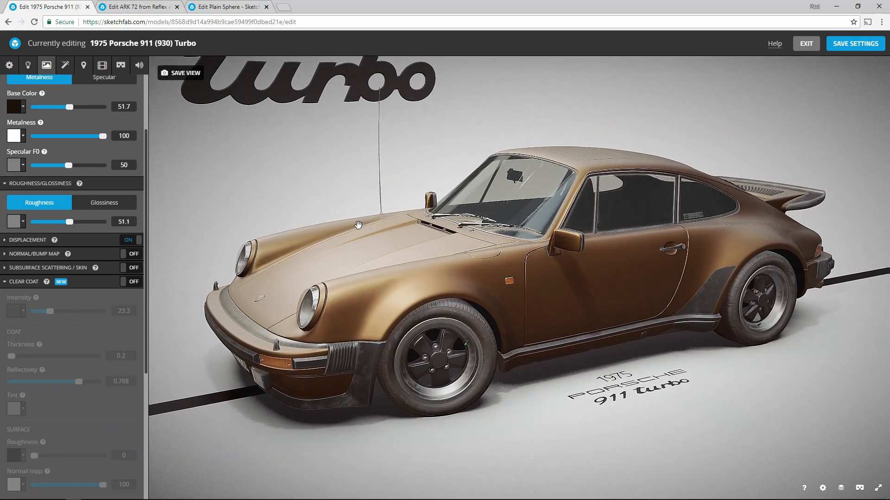
drag(358, 226, 249, 261)
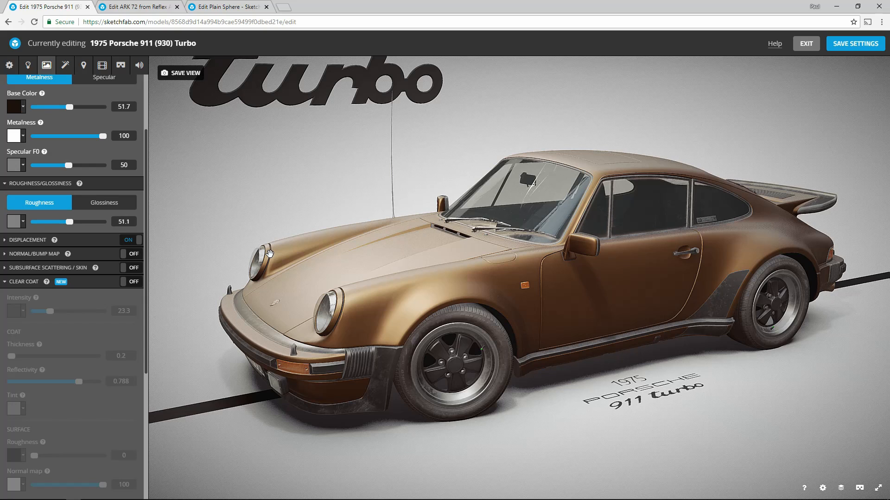
mouse_move(178, 265)
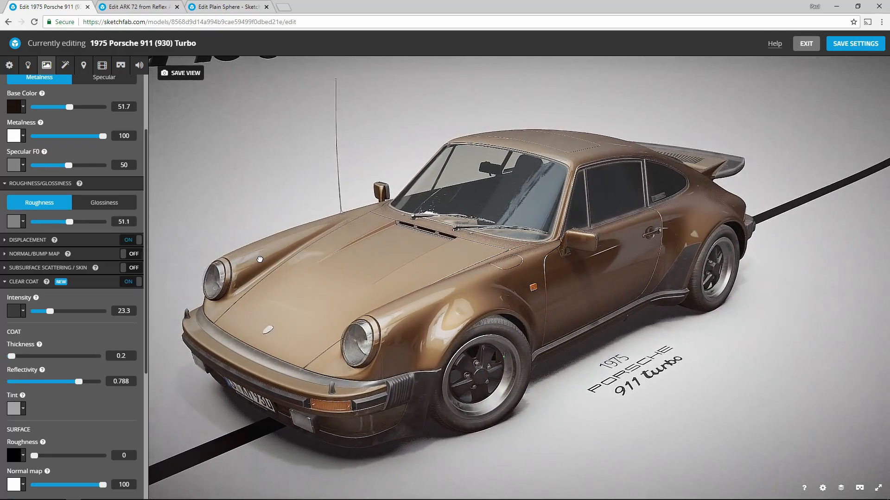
click(130, 282)
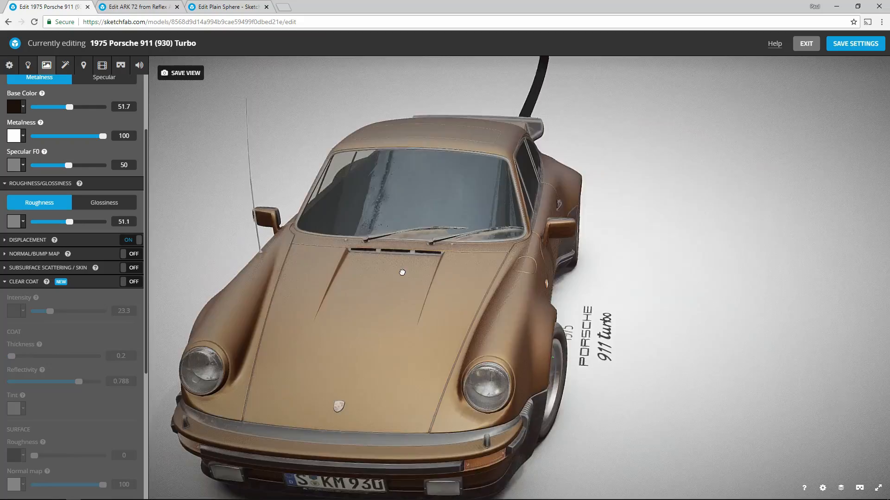
drag(403, 273, 354, 270)
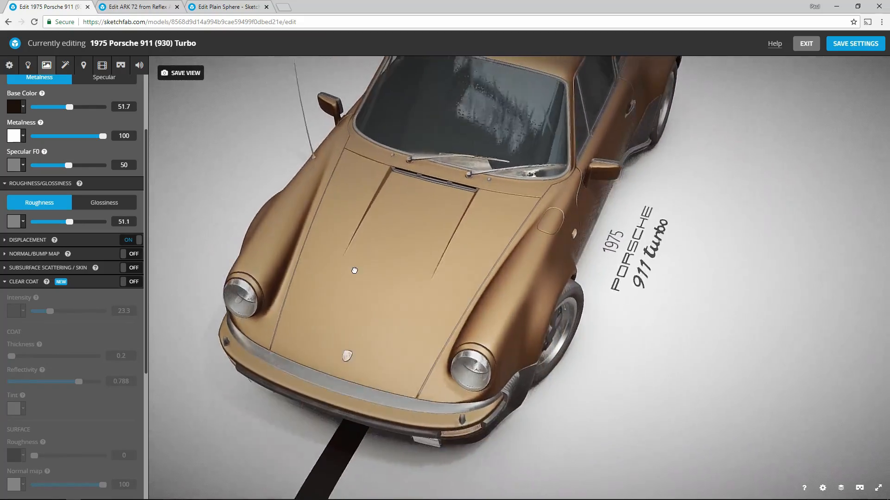
drag(354, 271, 413, 222)
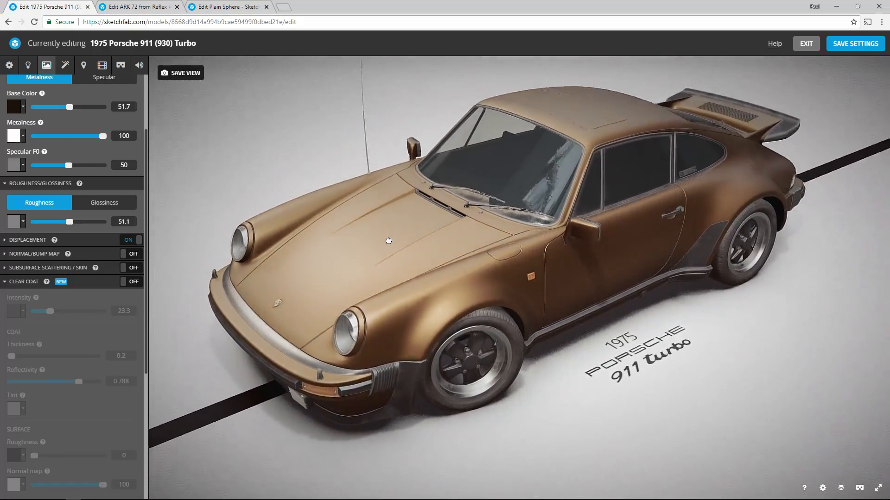
drag(388, 241, 350, 250)
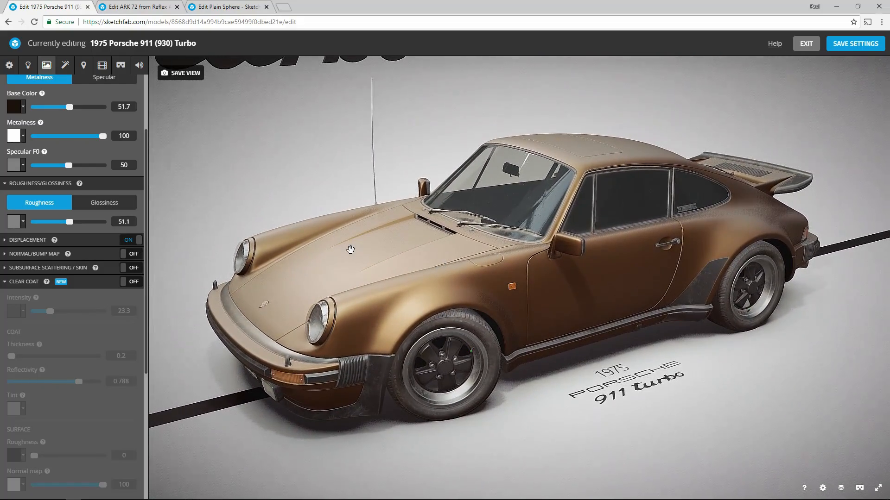
click(132, 282)
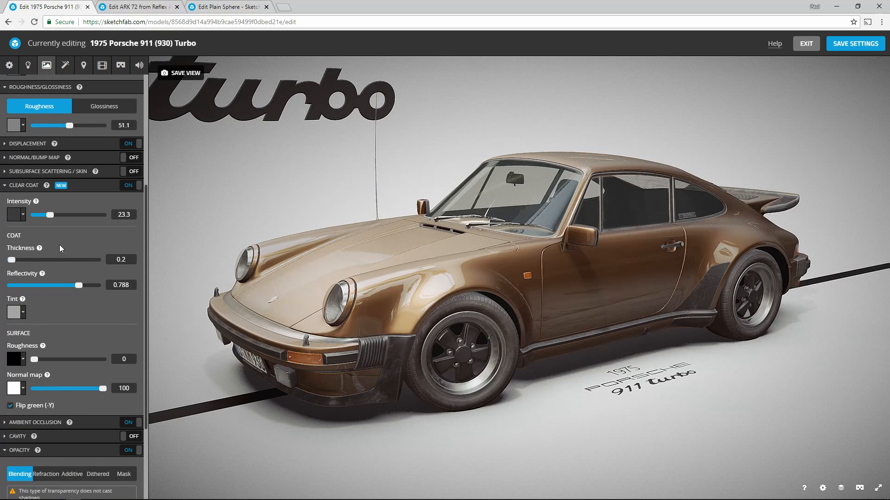
Step: Lower the paint's clear coat reflectivity through about 0.227 and settle it near 0.468
drag(77, 284, 66, 284)
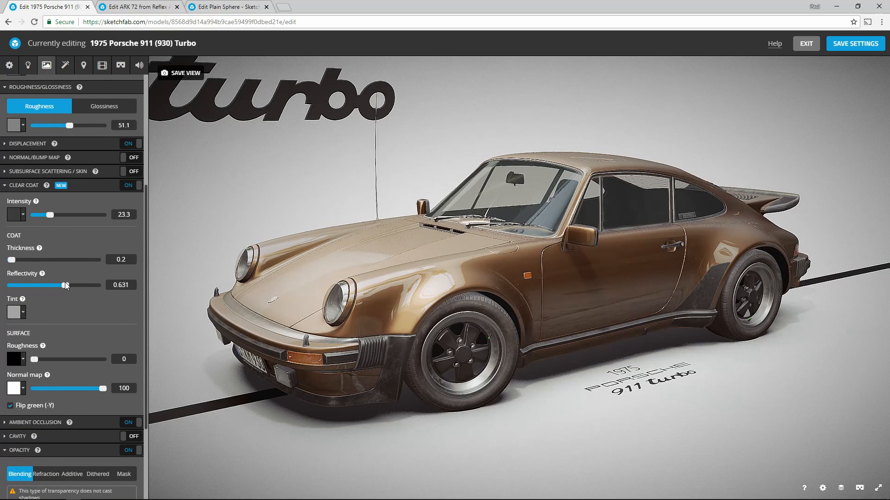
drag(70, 285, 47, 285)
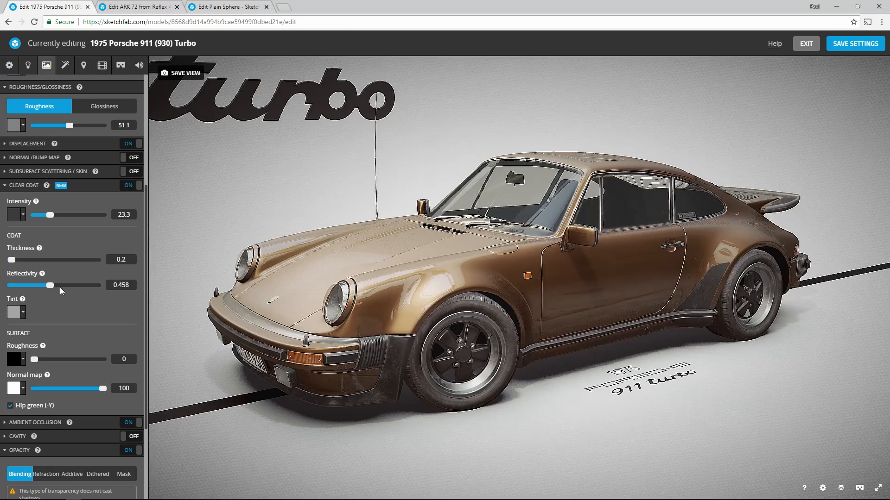
drag(47, 286, 29, 285)
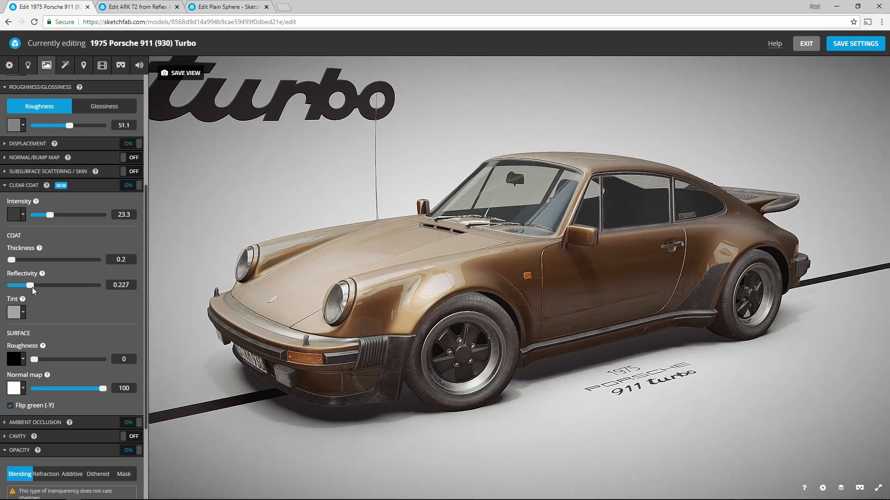
drag(29, 285, 45, 285)
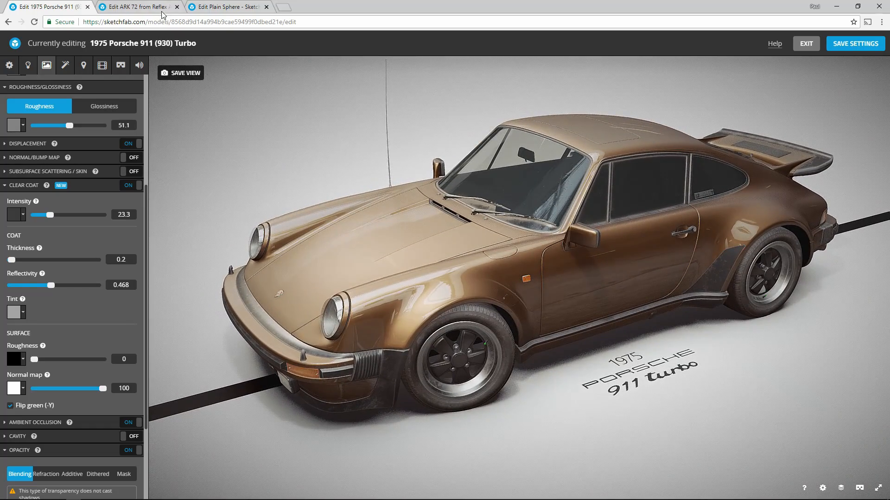
Step: Switch to the ARK 72 table and orbit it to view the top and legs
click(136, 7)
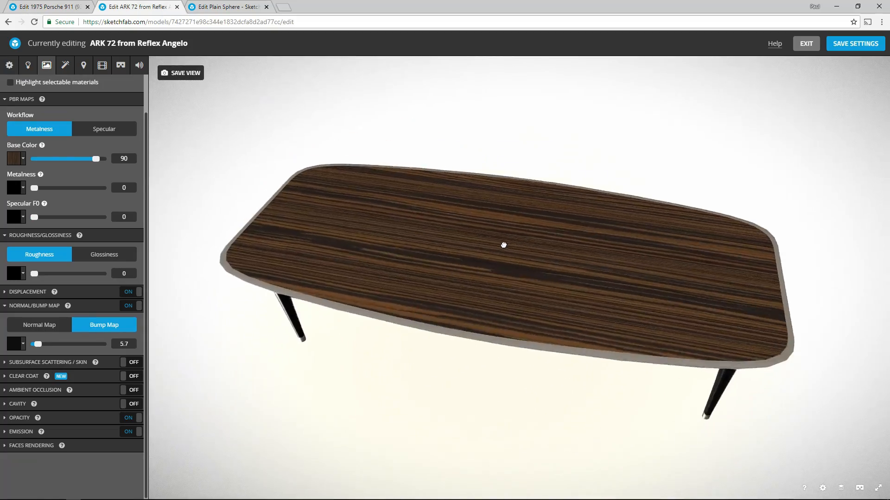
drag(503, 244, 431, 230)
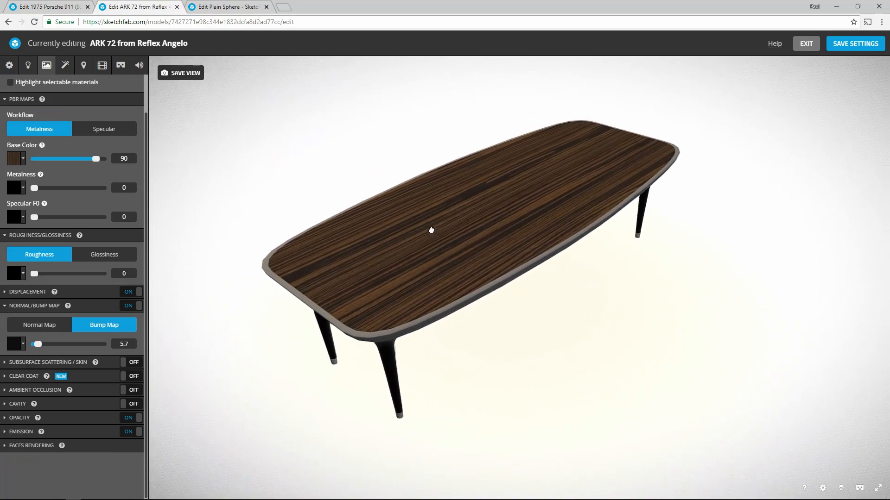
drag(431, 230, 230, 247)
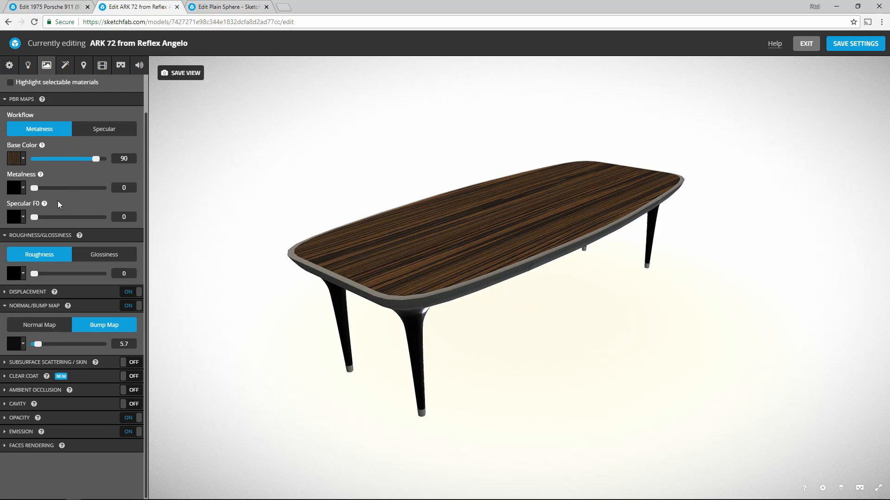
mouse_move(82, 277)
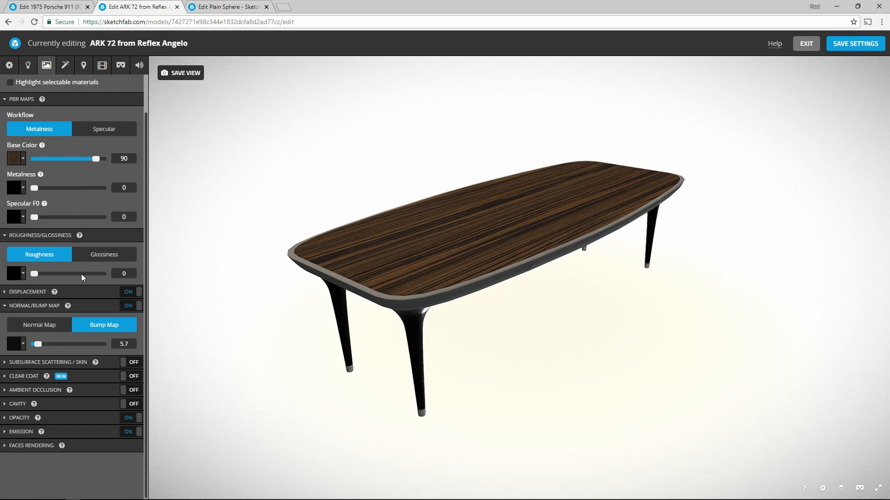
drag(34, 274, 73, 273)
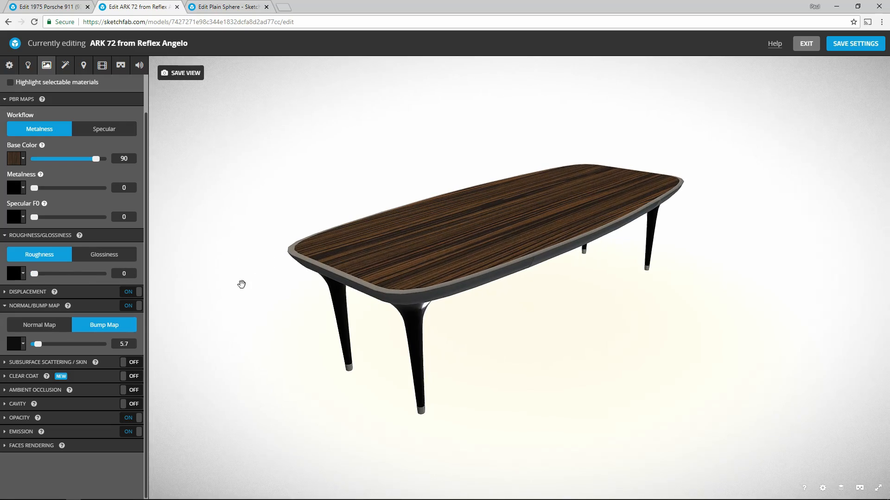
Step: Turn clear coat on for the table's wood and inspect the glossy reflections
click(133, 376)
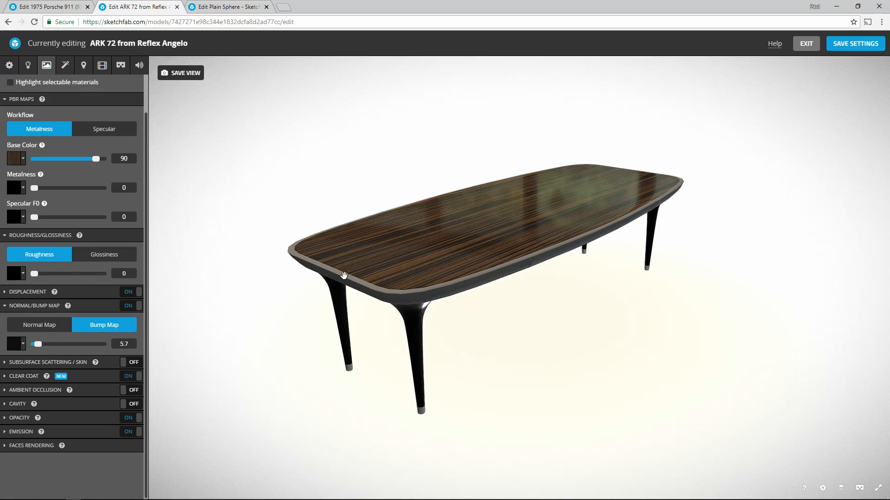
drag(342, 275, 360, 260)
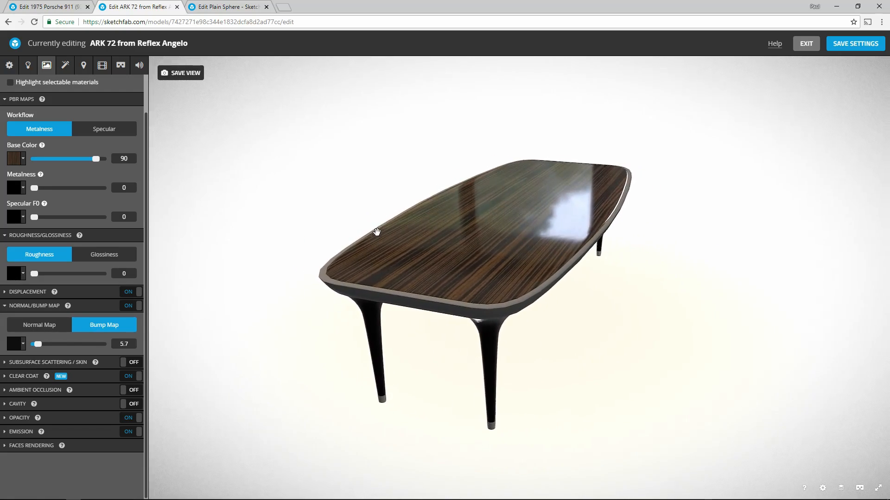
drag(377, 232, 374, 251)
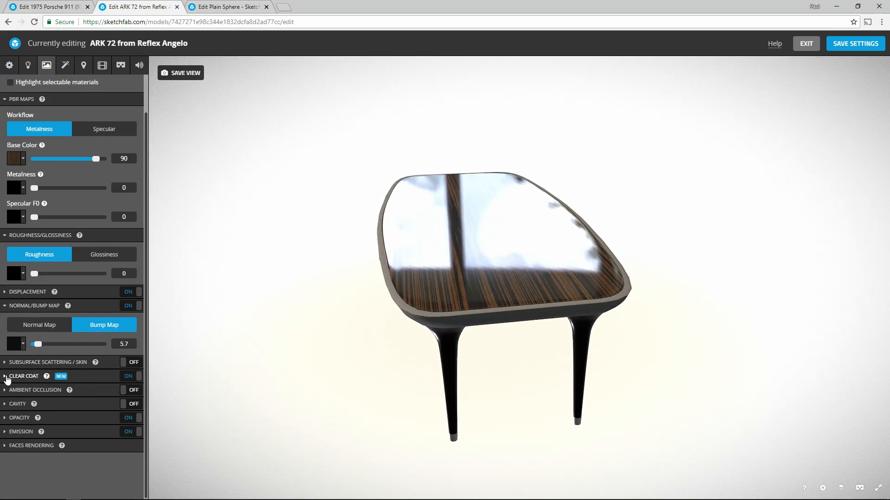
Step: Enable clear coat on the table top in its material settings and check the reflections
click(24, 375)
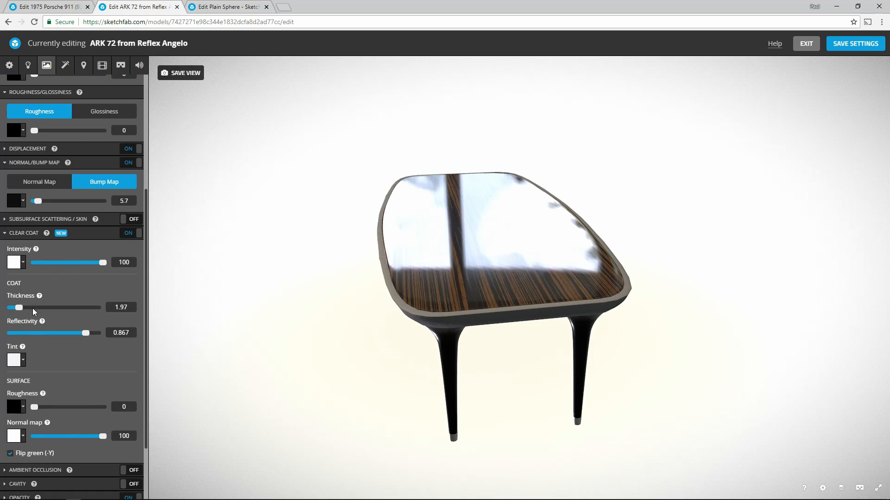
click(130, 234)
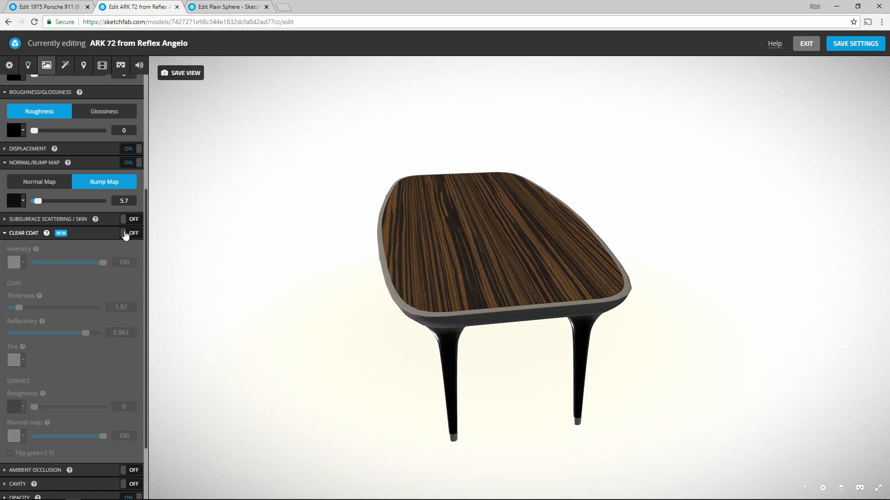
click(131, 233)
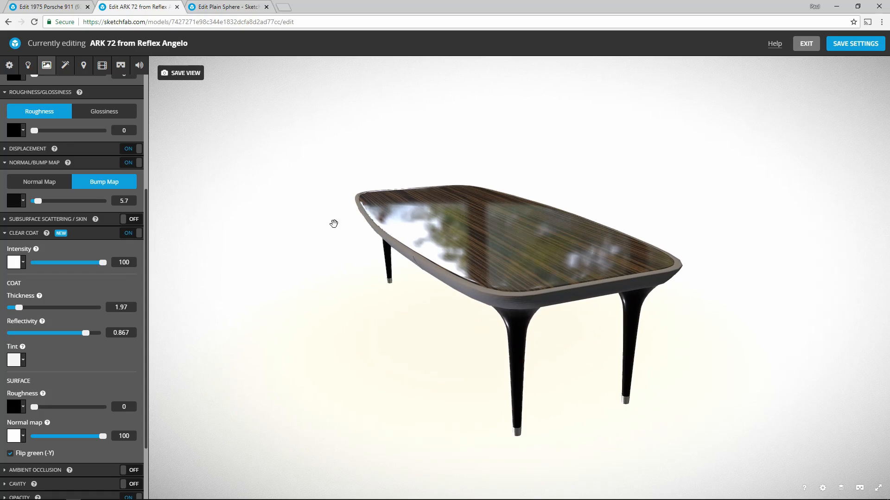
drag(335, 224, 377, 231)
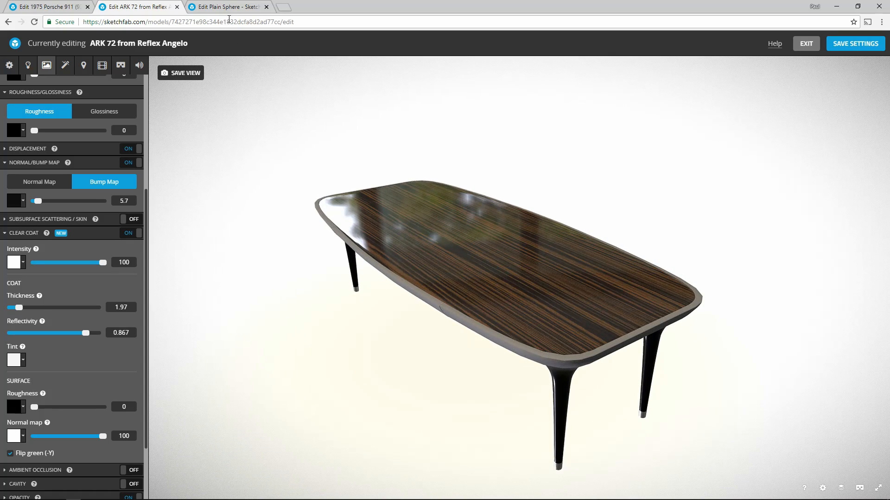
Step: Switch to the Plain Sphere and toggle its pink clear coat off and back on to compare
click(227, 7)
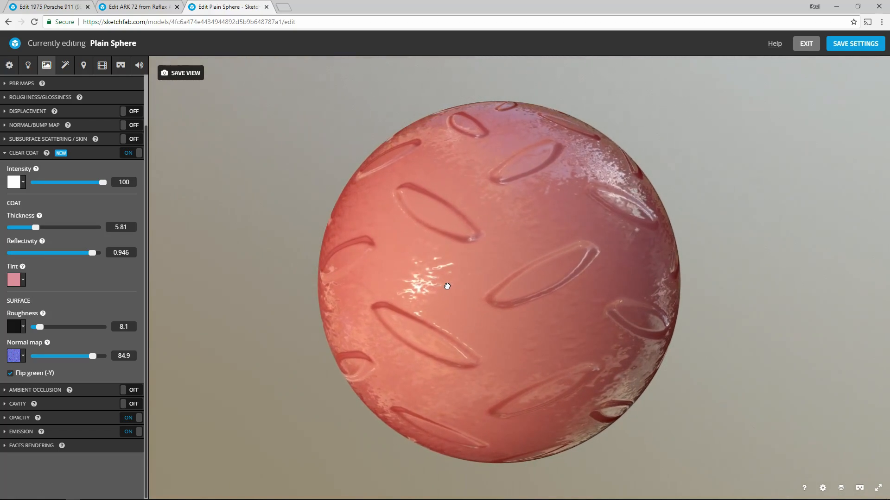
drag(447, 286, 423, 292)
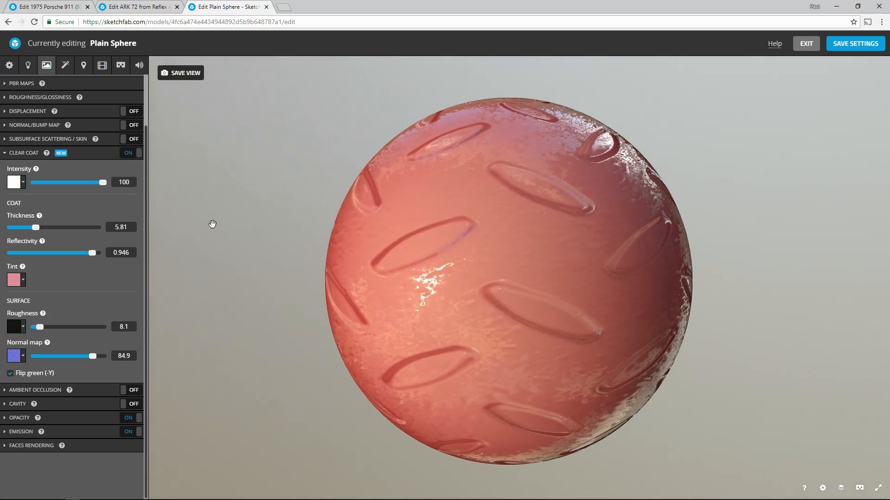
click(128, 153)
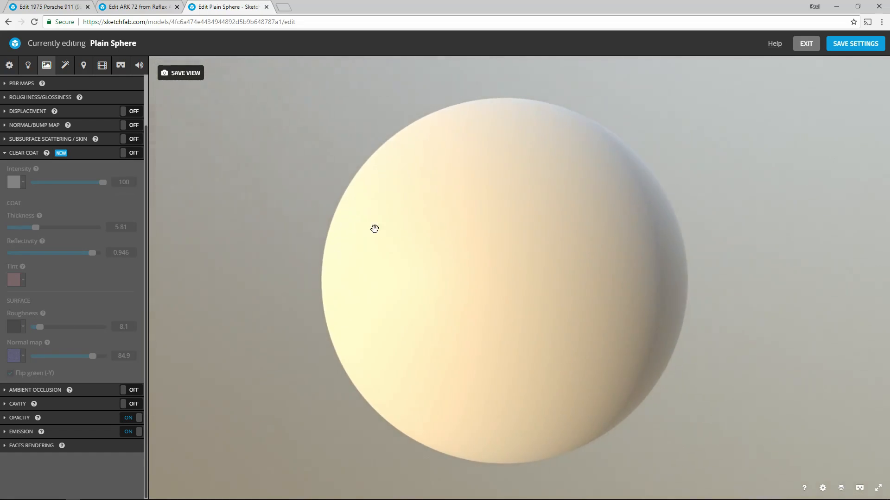
click(46, 65)
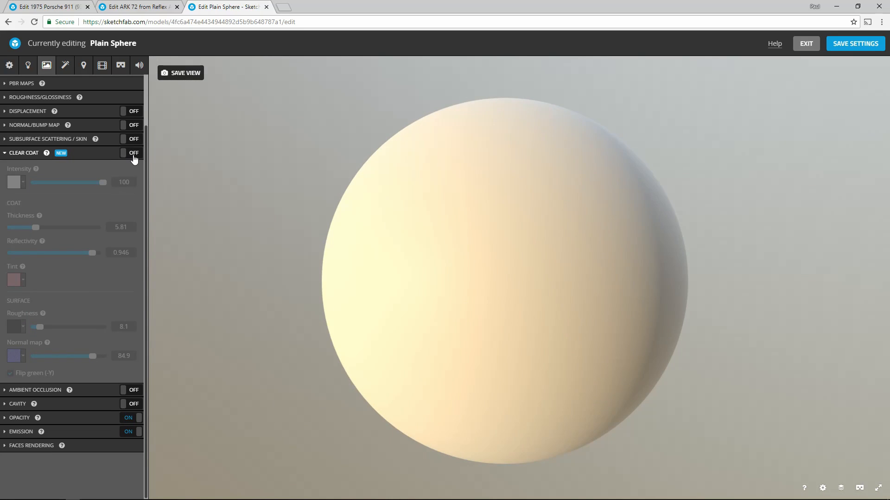
click(134, 153)
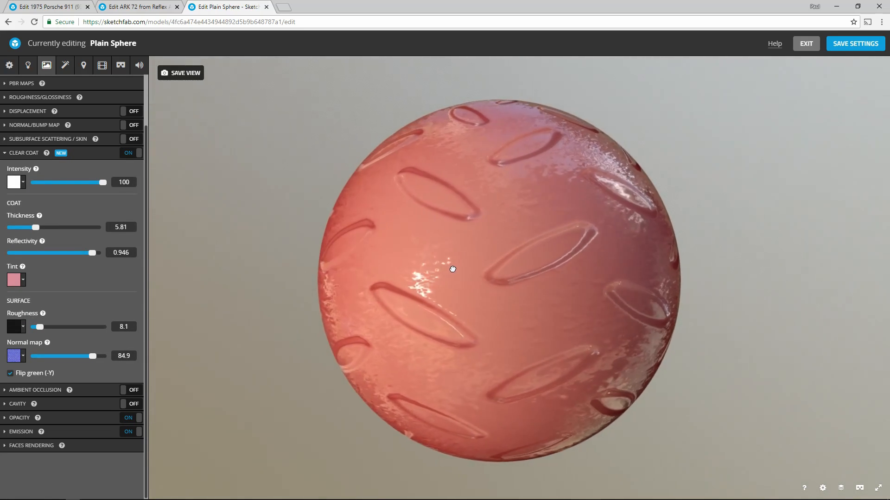
Step: Sweep the sphere's clear coat intensity down to zero and restore it to full
drag(452, 269, 454, 268)
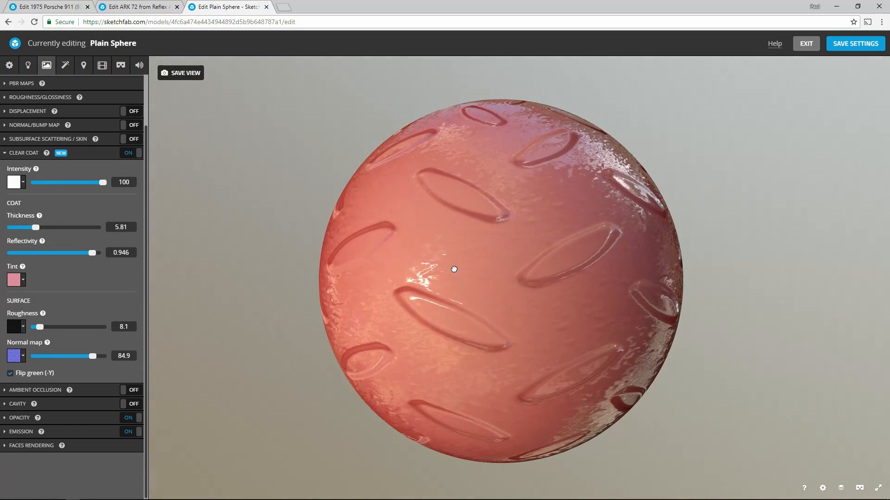
drag(103, 183, 101, 183)
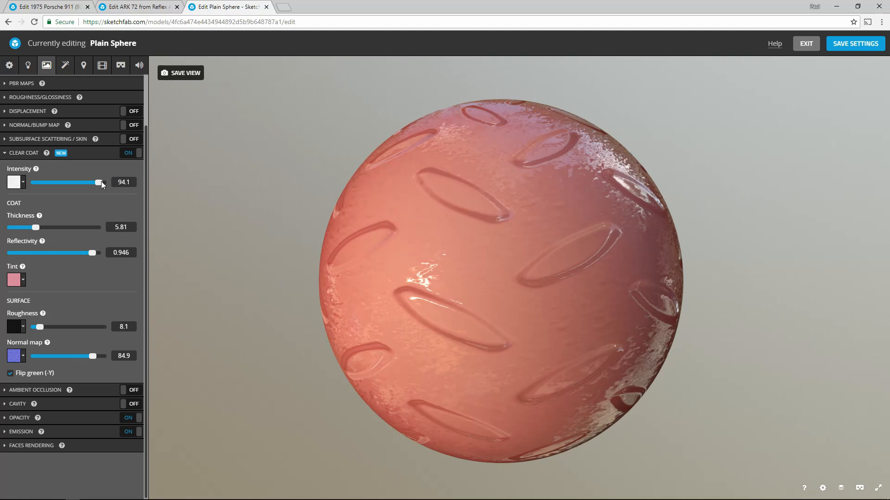
drag(99, 183, 54, 183)
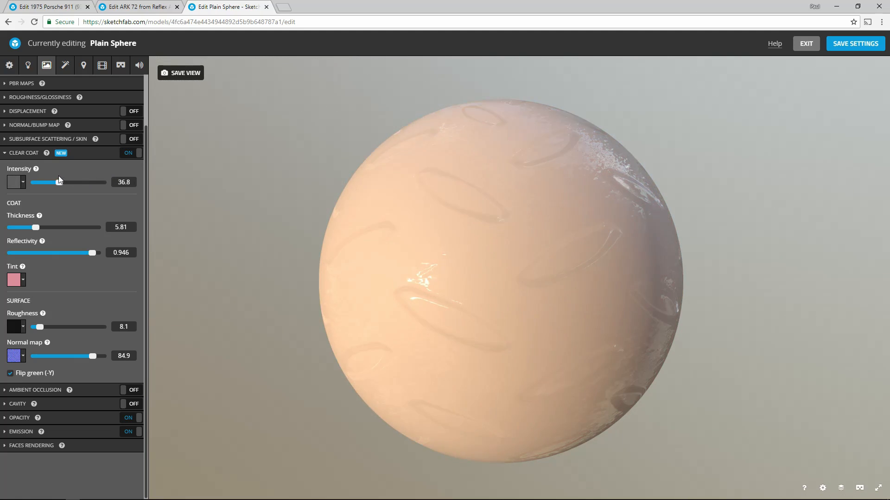
drag(60, 182, 33, 182)
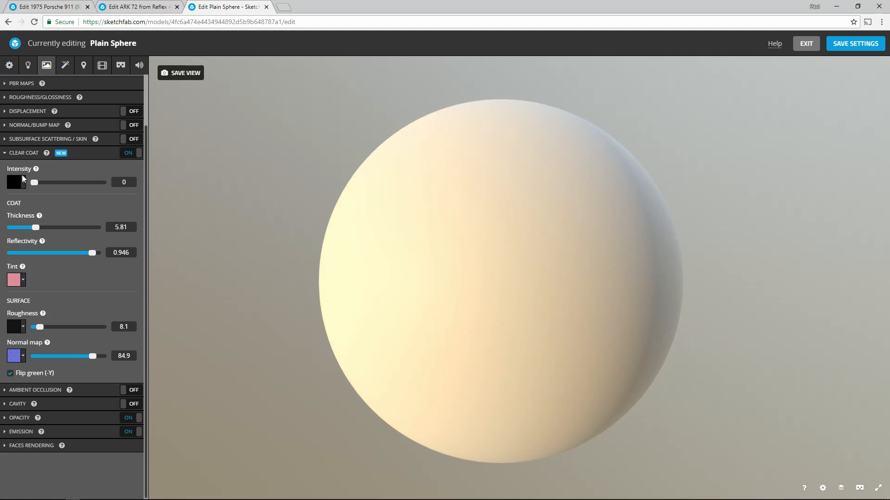
drag(34, 183, 55, 183)
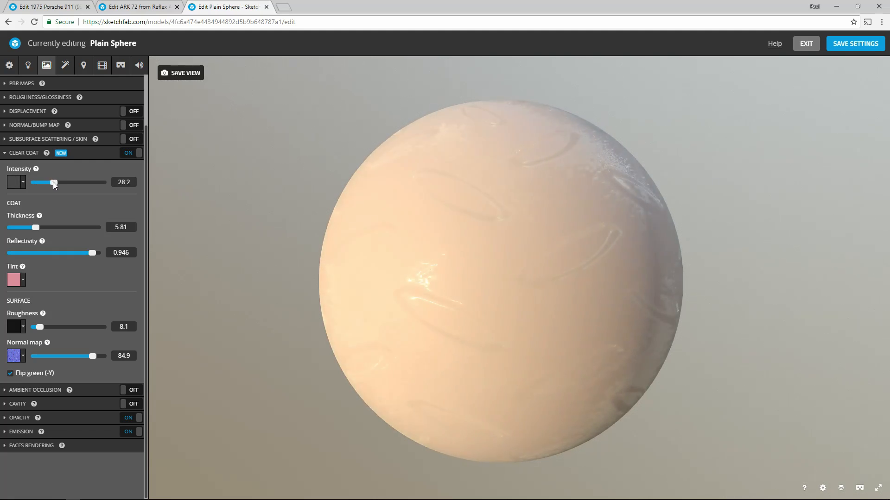
drag(53, 183, 89, 183)
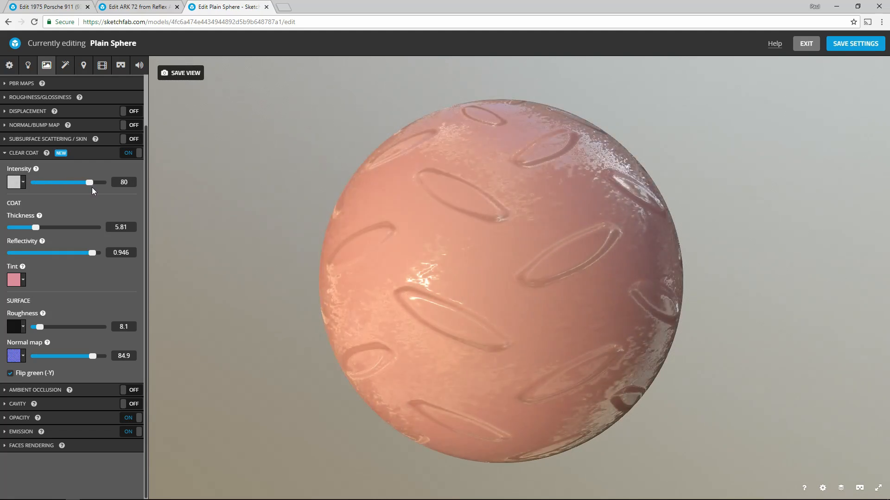
drag(88, 183, 104, 183)
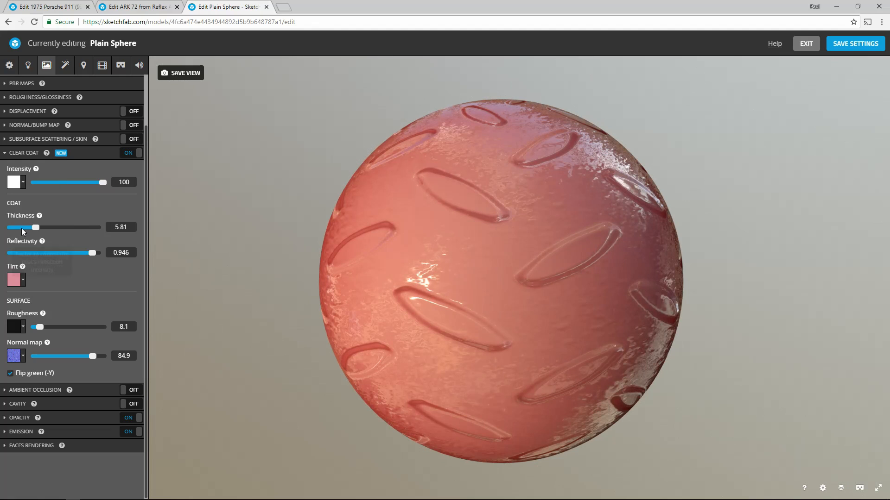
Step: Vary the clear coat thickness between about 4 and 9.46 to judge the red tint
drag(36, 227, 29, 227)
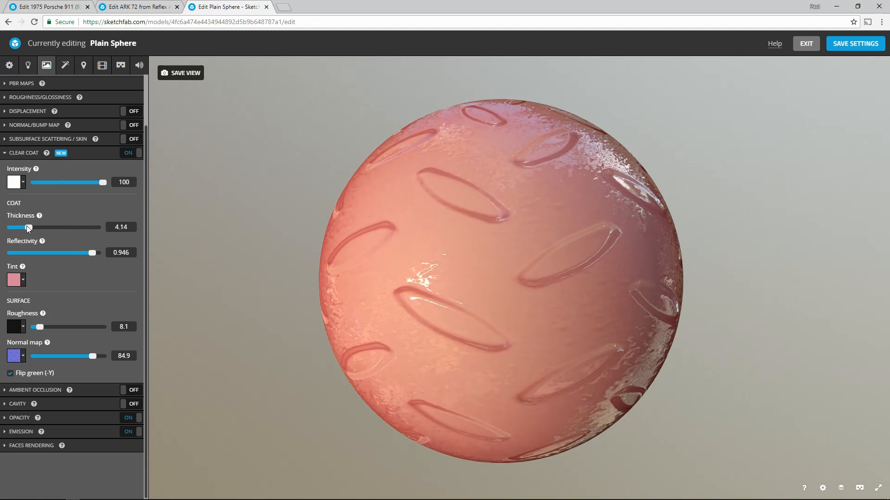
drag(29, 228, 39, 228)
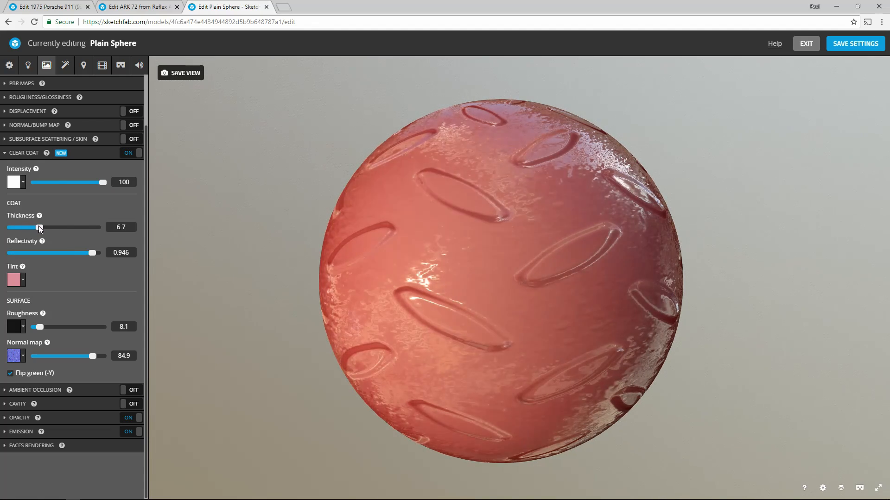
drag(39, 228, 52, 228)
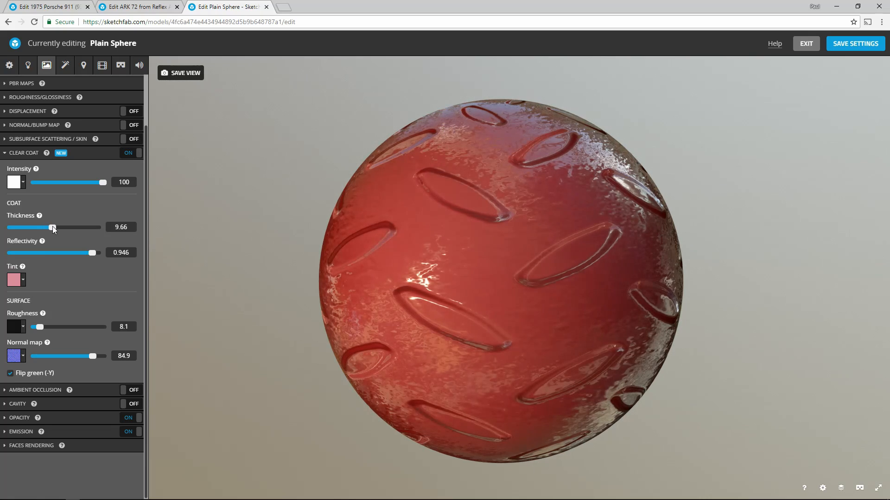
drag(52, 227, 44, 227)
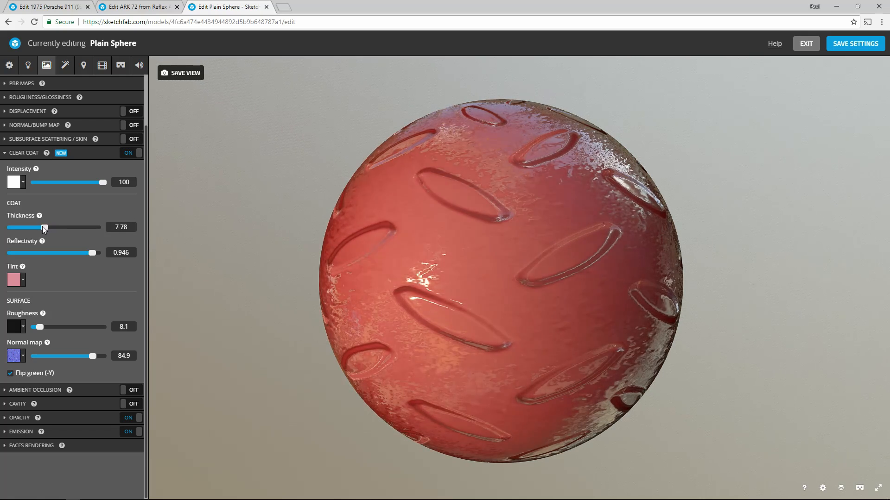
drag(44, 227, 29, 227)
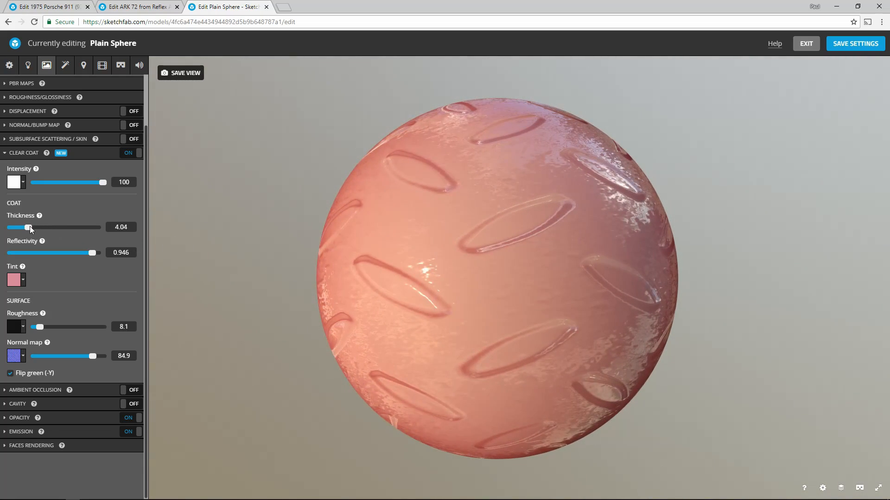
drag(29, 228, 42, 228)
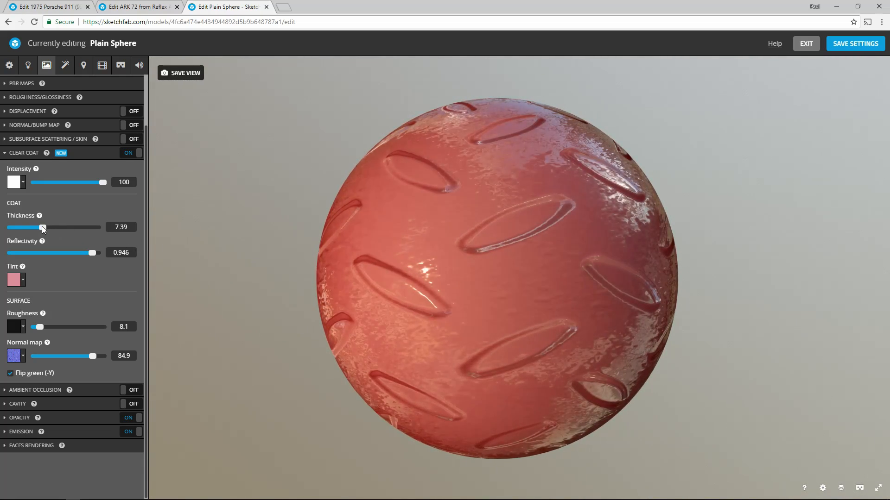
drag(43, 227, 52, 227)
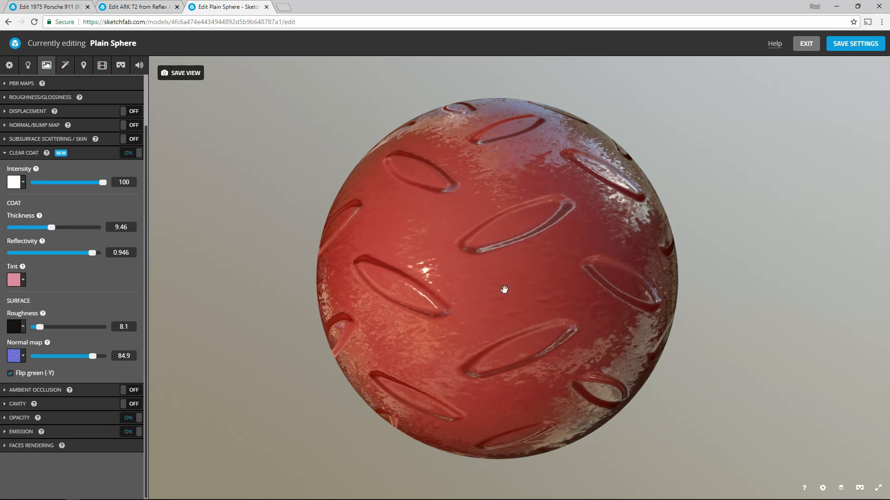
drag(504, 290, 569, 291)
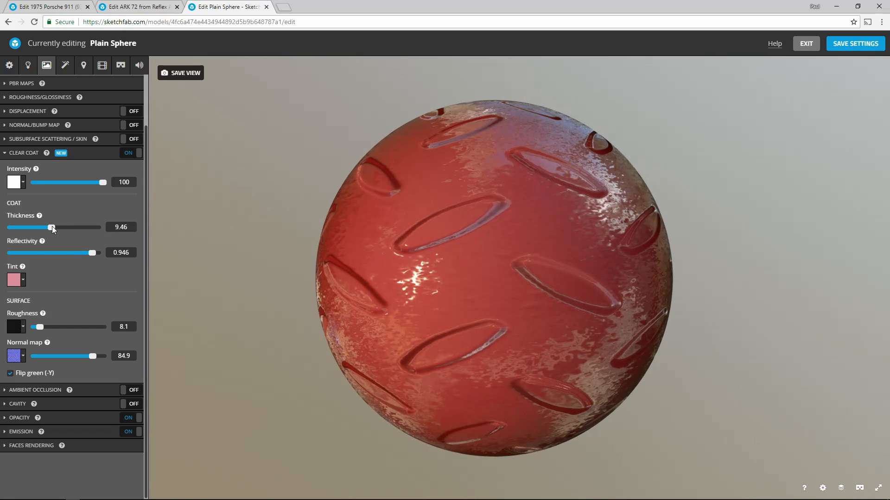
Step: Fine-tune the clear coat thickness, passing 2.76, and settle it at 5.91
drag(53, 227, 69, 227)
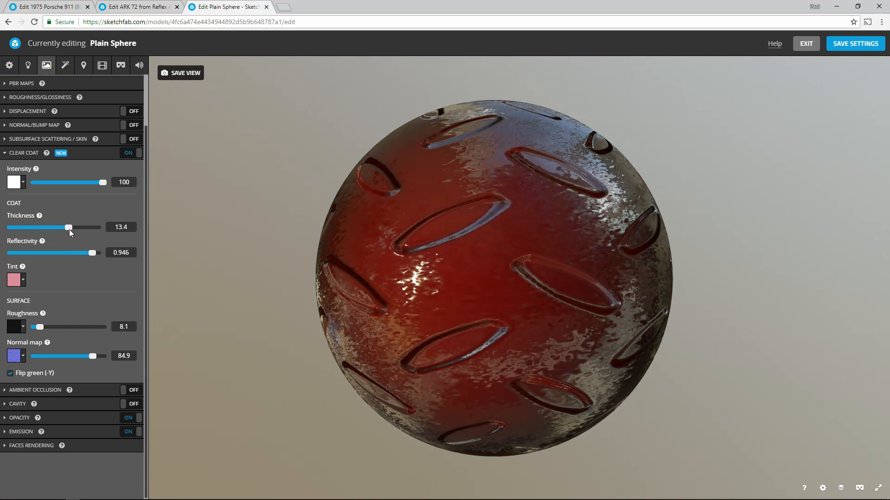
drag(69, 227, 40, 227)
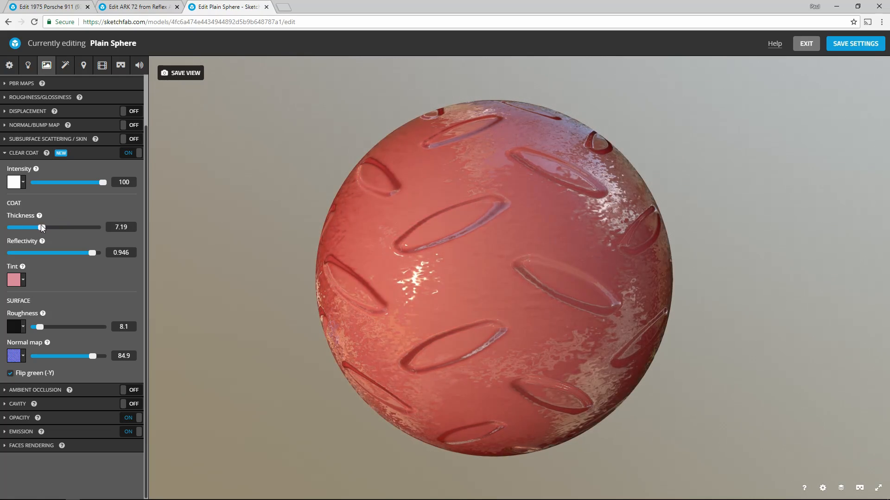
drag(41, 227, 38, 227)
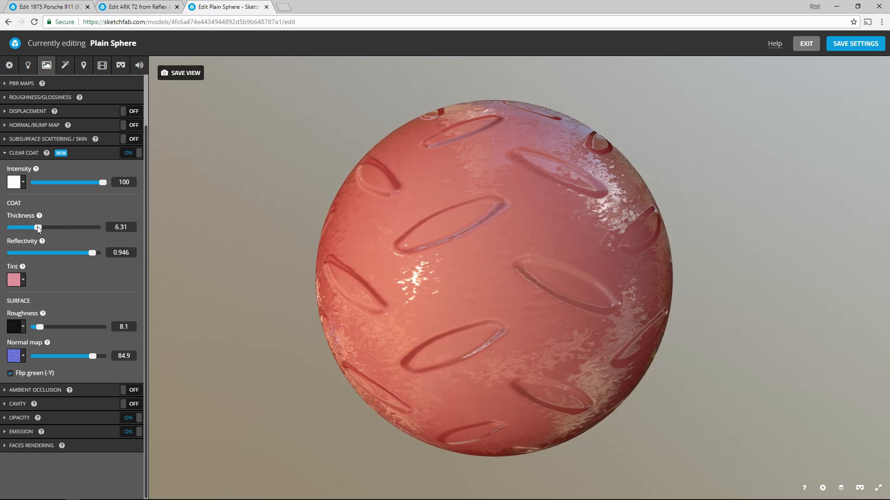
drag(39, 227, 22, 227)
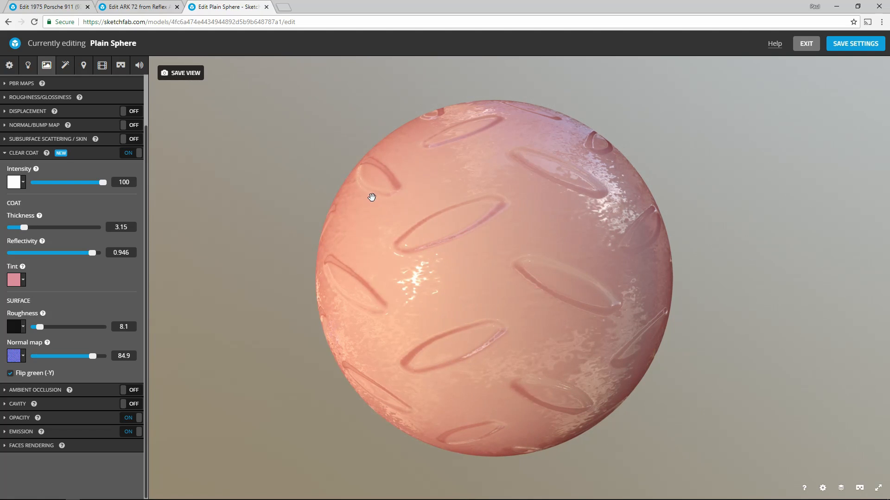
mouse_move(351, 231)
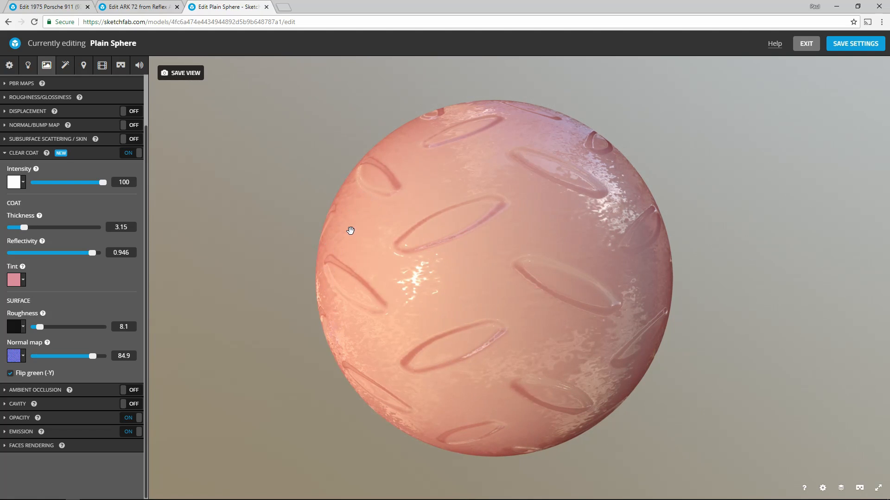
drag(351, 231, 396, 305)
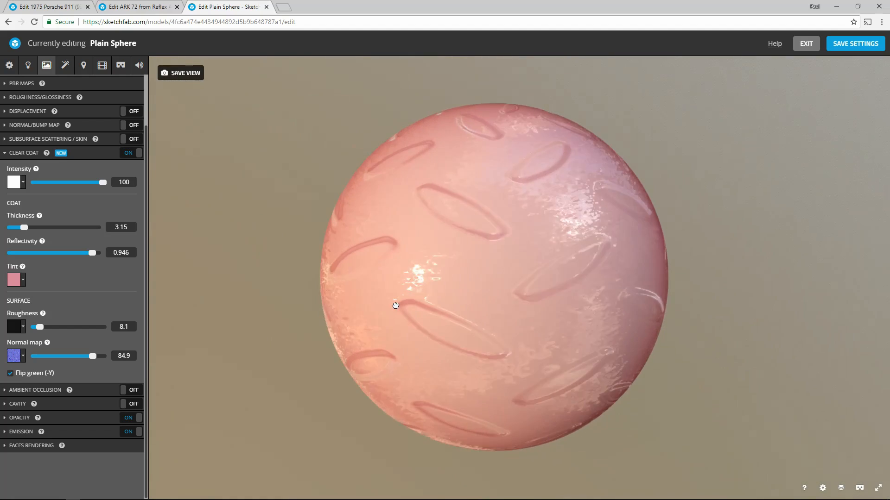
drag(29, 227, 24, 227)
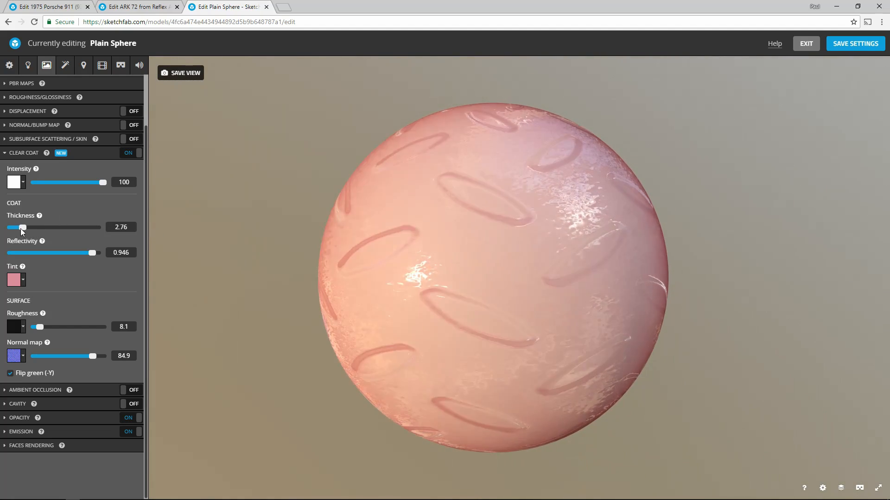
drag(24, 227, 37, 227)
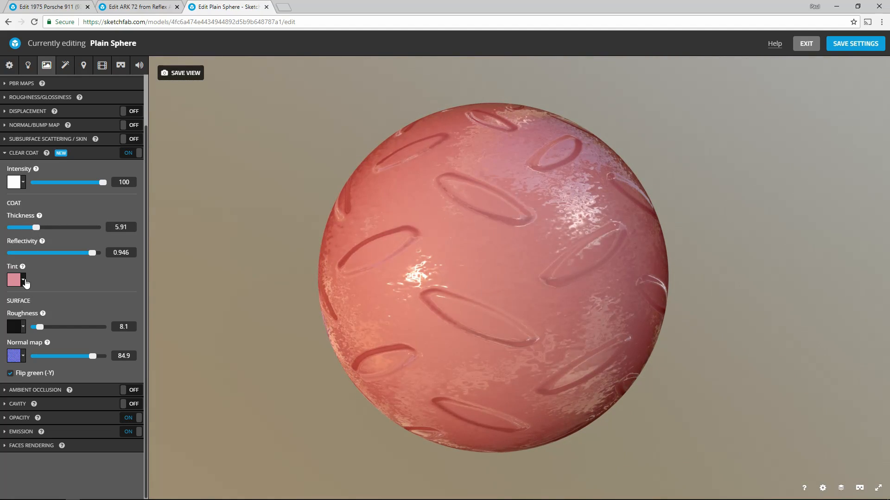
Step: Set the sphere's clear coat tint to a brighter pink, #DF85D9
click(15, 280)
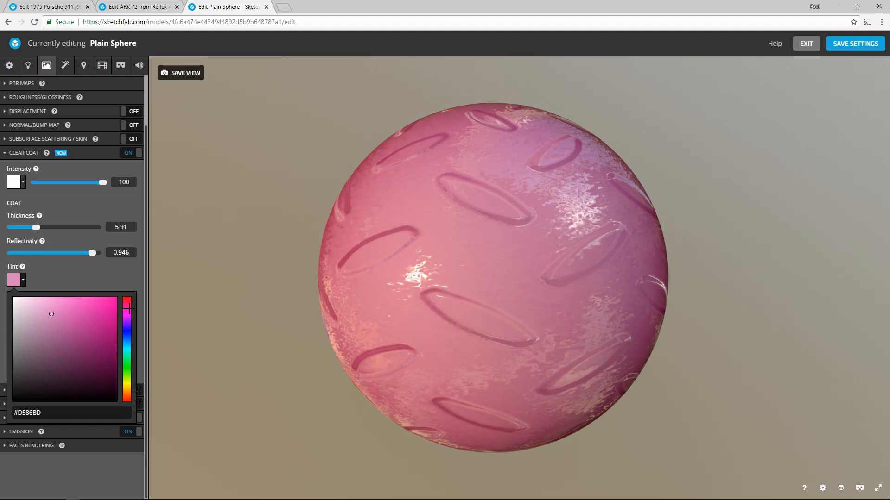
click(56, 309)
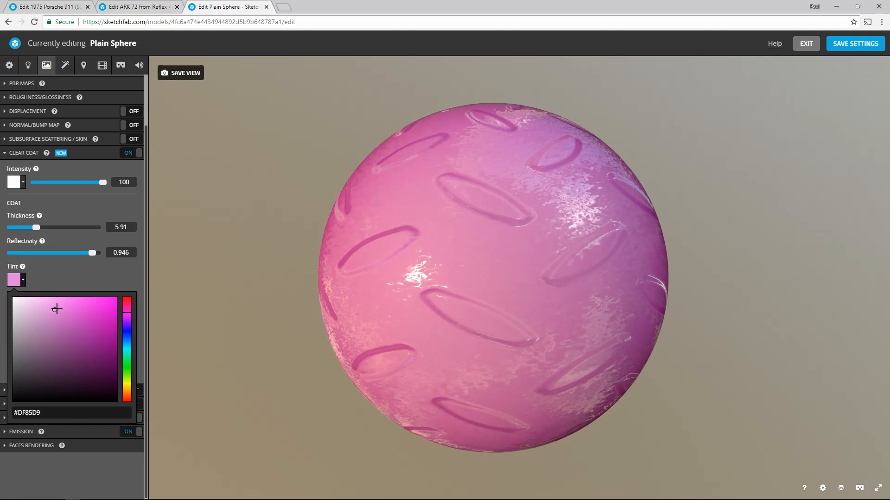
click(60, 315)
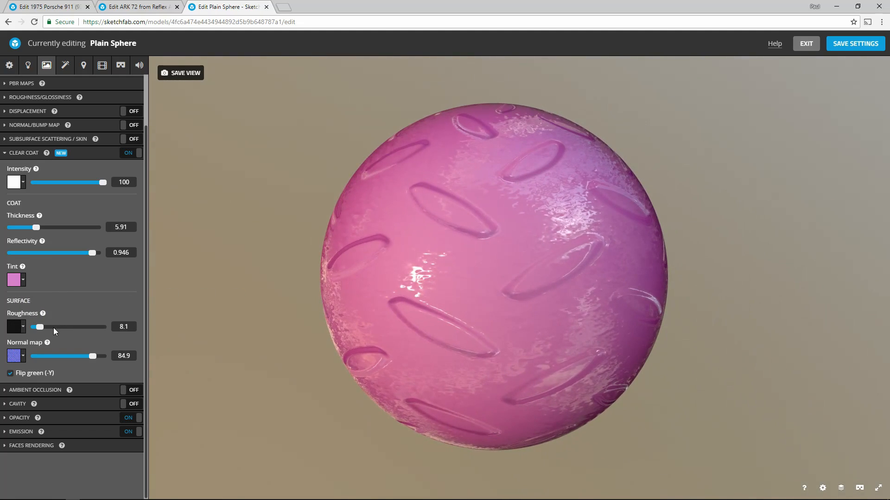
Step: Try coat roughness up to 100, then bring it back down to 11.8 for a glossy finish
drag(39, 327, 56, 327)
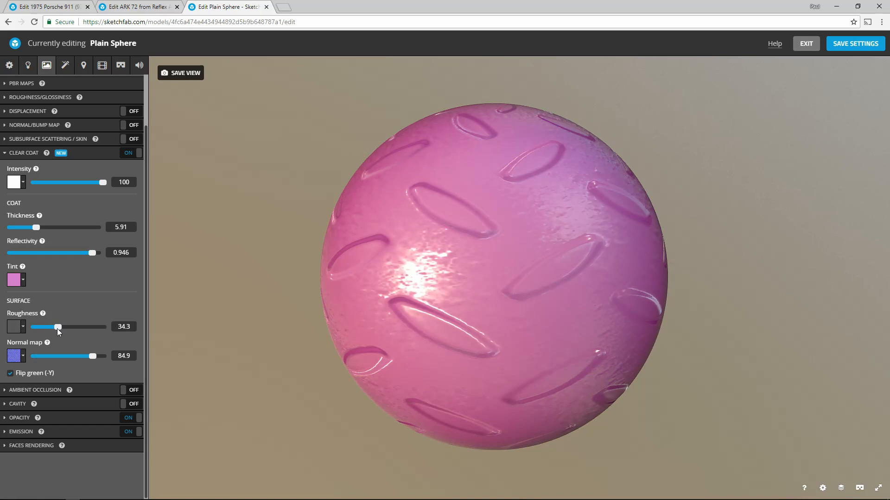
drag(57, 328, 102, 327)
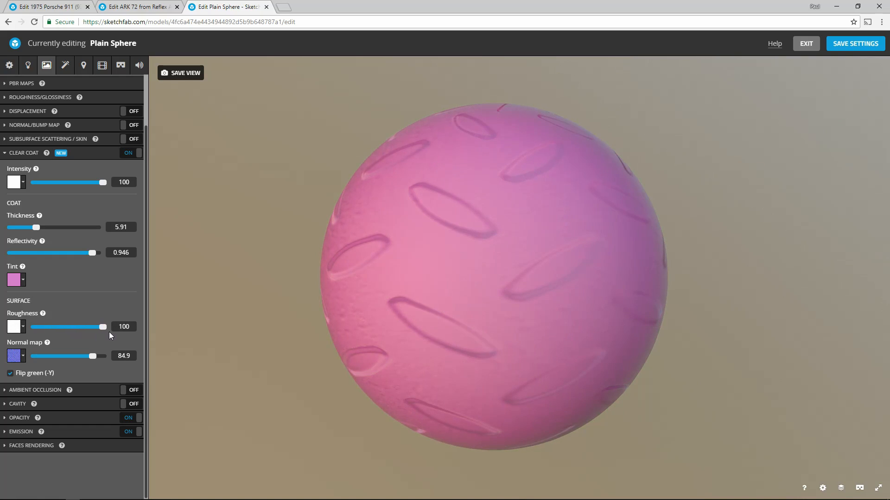
drag(102, 327, 64, 327)
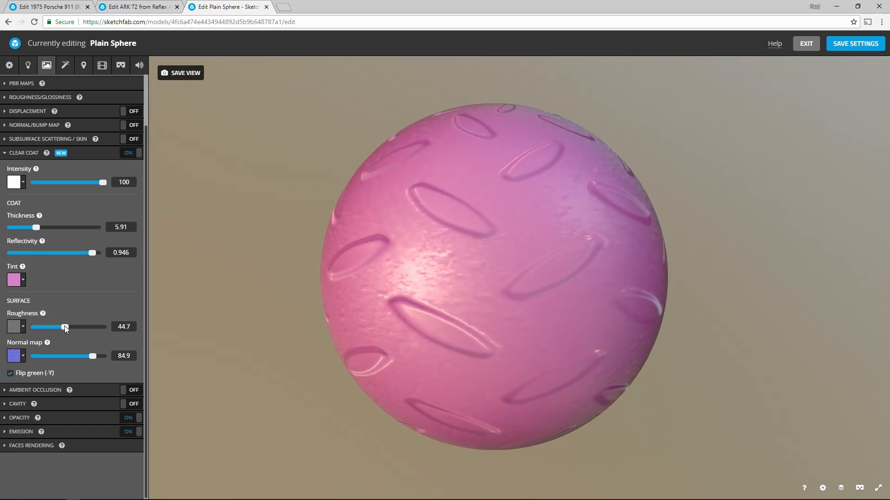
drag(65, 327, 39, 327)
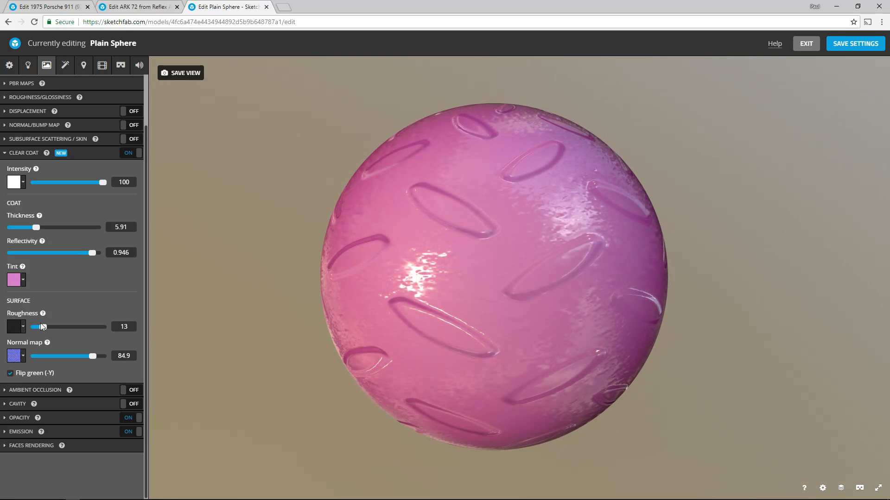
drag(46, 326, 39, 326)
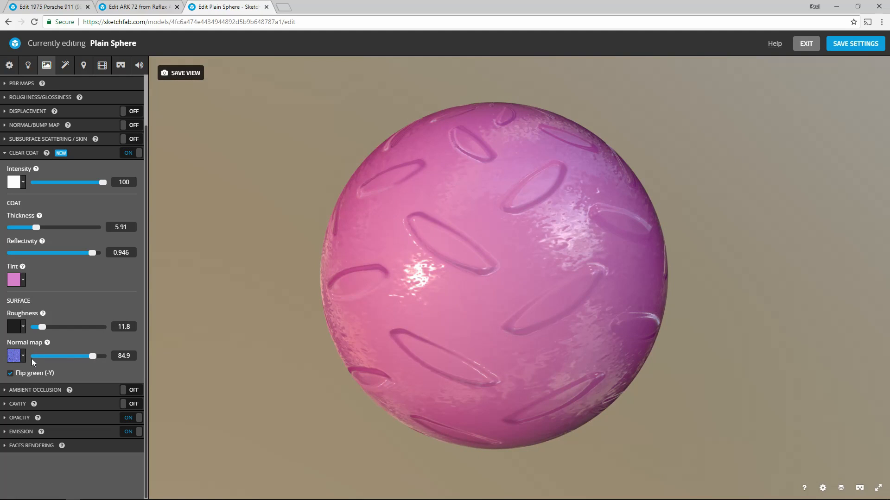
Step: Drop the coat's normal map strength to 0 and set its roughness to 8.1
drag(91, 356, 72, 356)
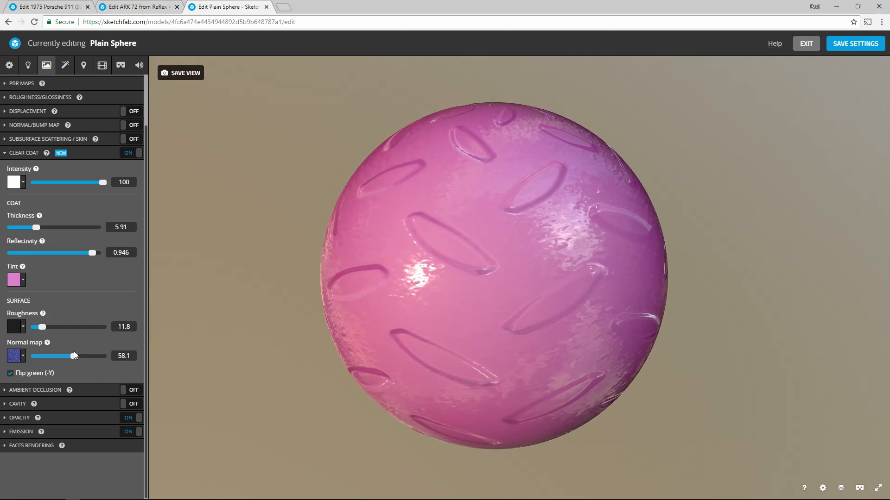
drag(72, 356, 33, 356)
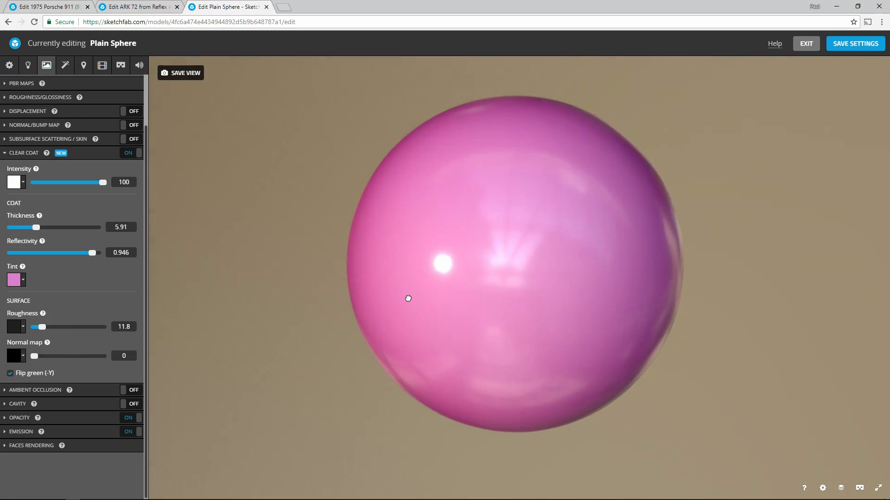
drag(40, 327, 46, 327)
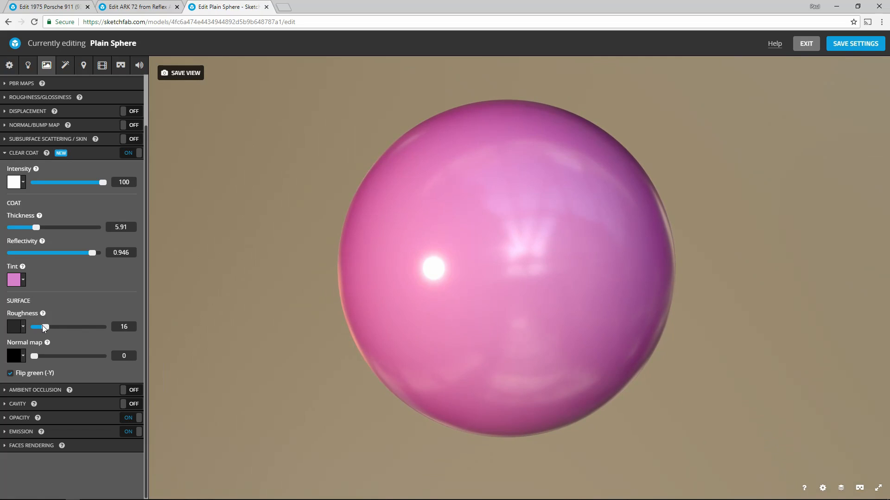
drag(44, 327, 37, 327)
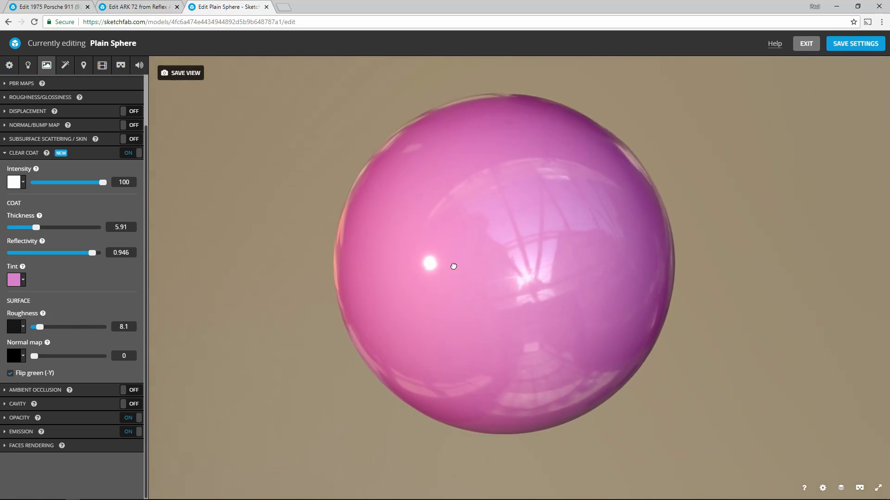
drag(454, 266, 484, 250)
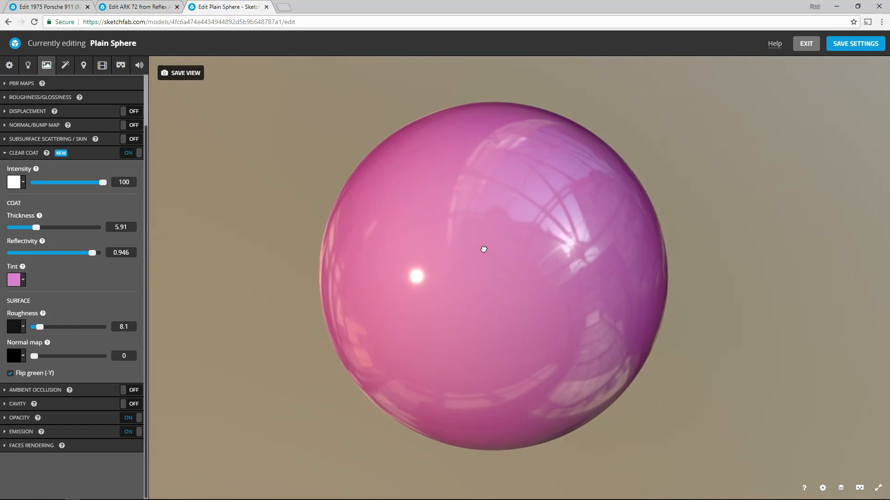
Step: Raise the normal map strength to 100, inspect the bumps, and settle it at 74.6
drag(33, 355, 40, 356)
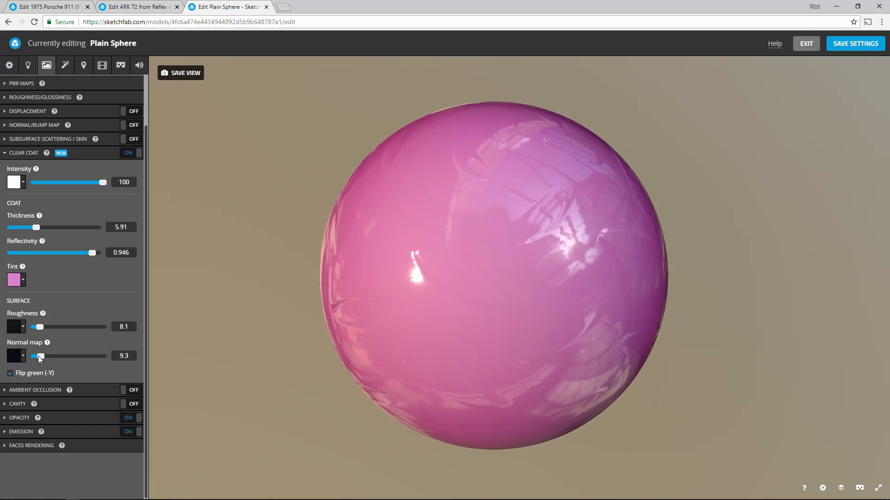
drag(40, 356, 64, 356)
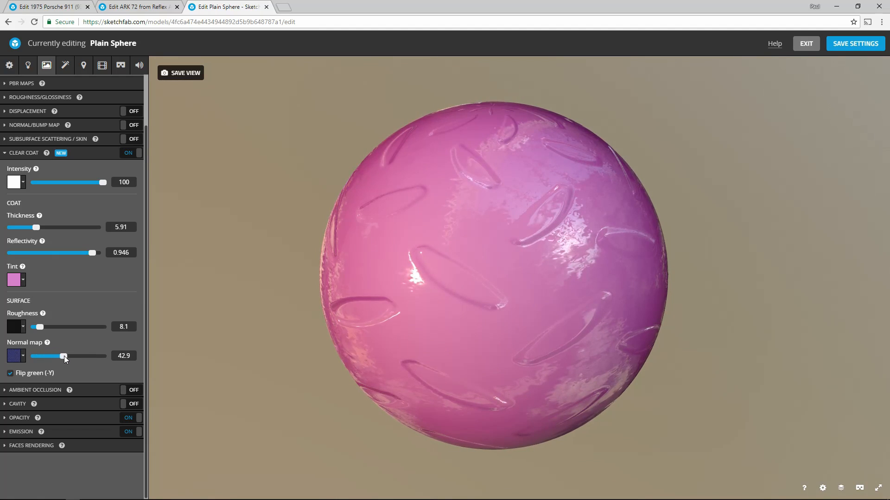
drag(64, 356, 97, 356)
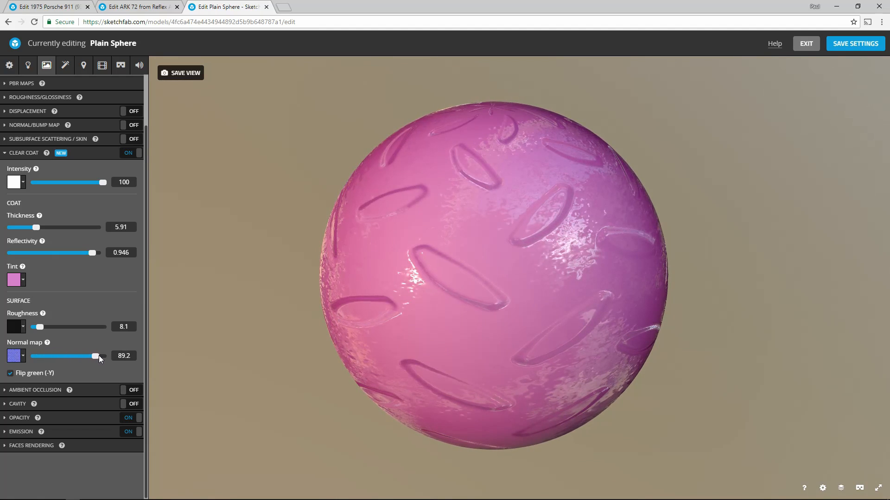
drag(97, 356, 103, 356)
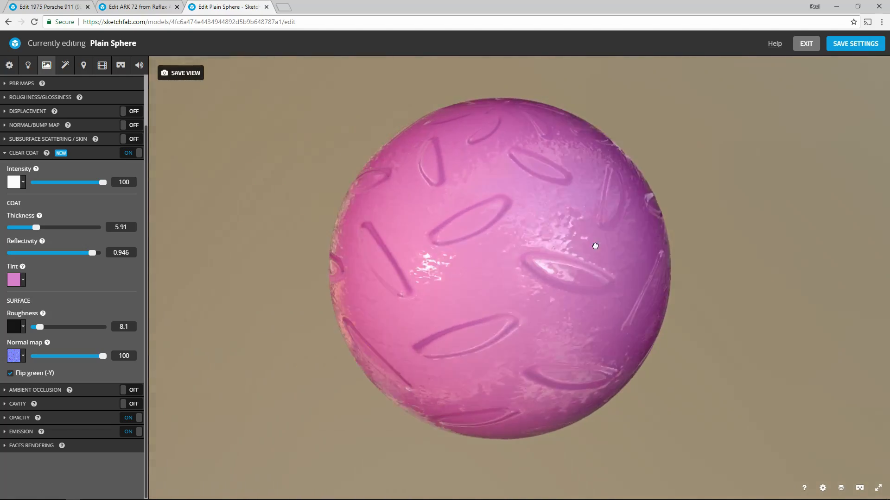
drag(595, 246, 620, 234)
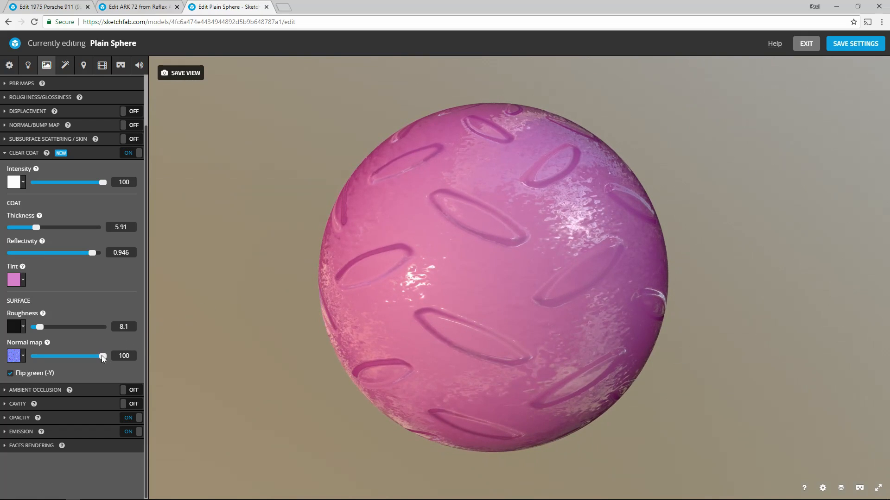
drag(101, 356, 86, 356)
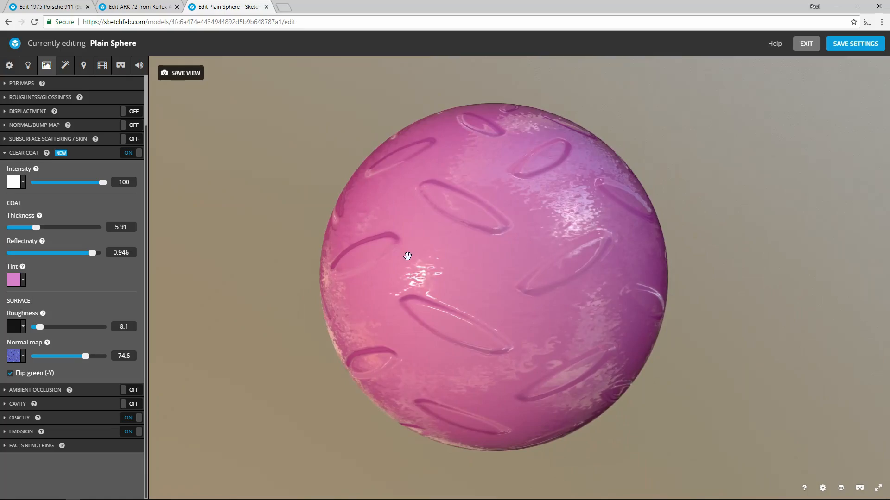
Step: Switch back to editing the 1975 Porsche 911 Turbo
click(45, 7)
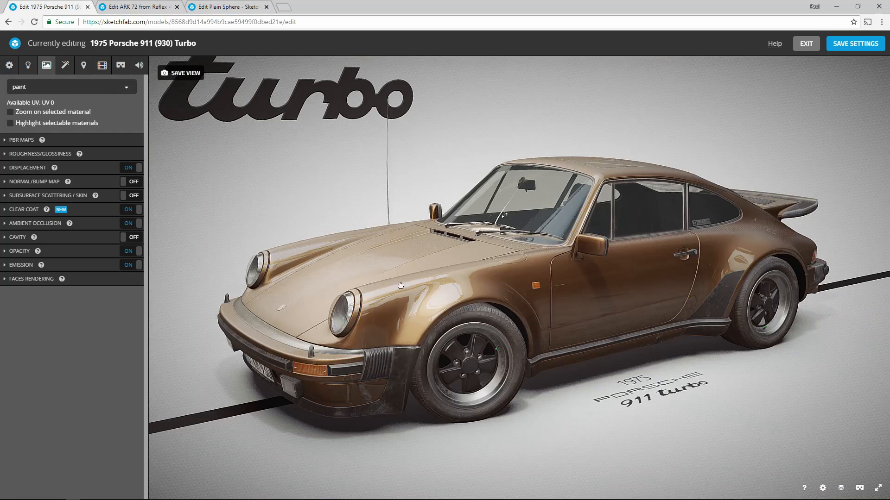